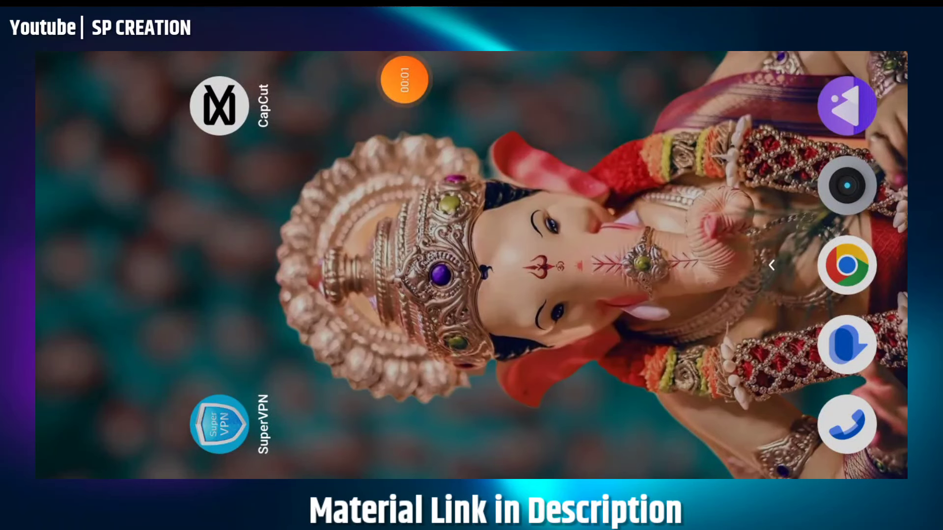
- Launch CapCut to its home screen showing the new project option and existing projects
left_click(219, 424)
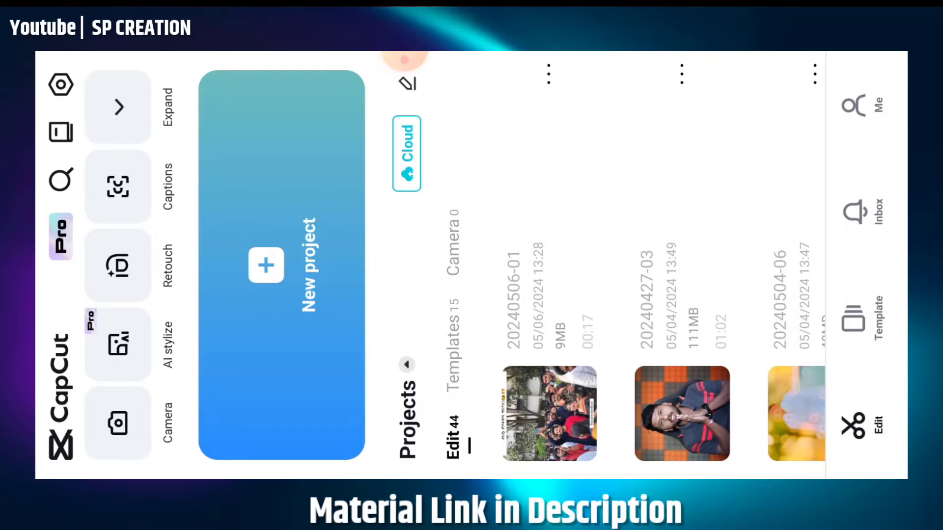
- Create a new project with the 00:17 pink-shirt video and a photo of the man
left_click(281, 265)
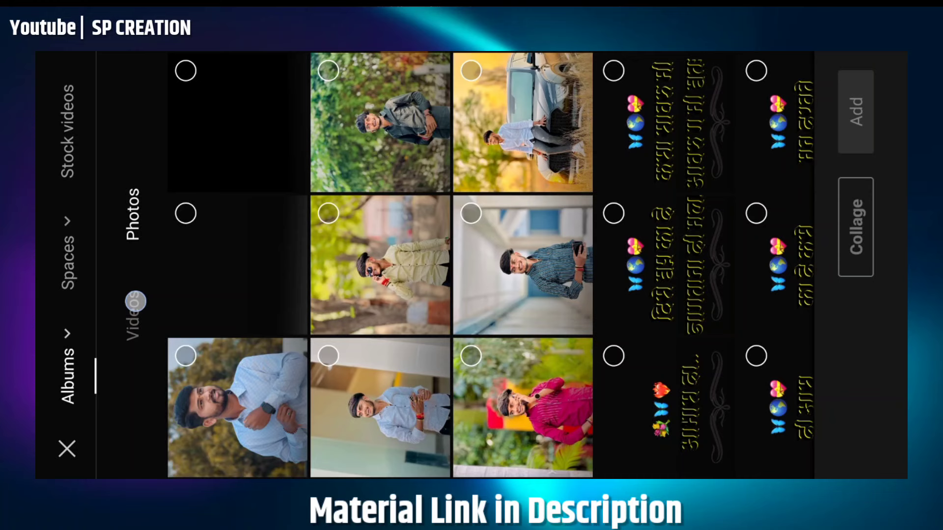
left_click(128, 307)
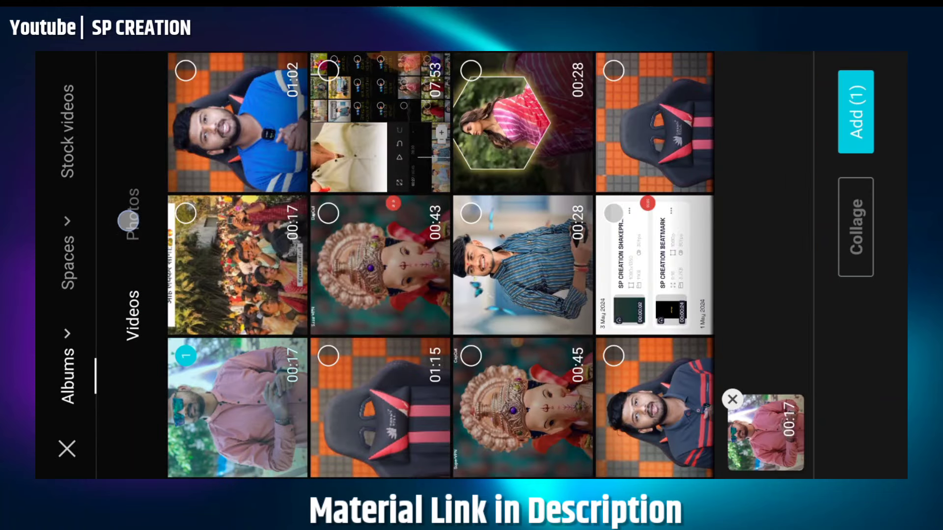
left_click(128, 220)
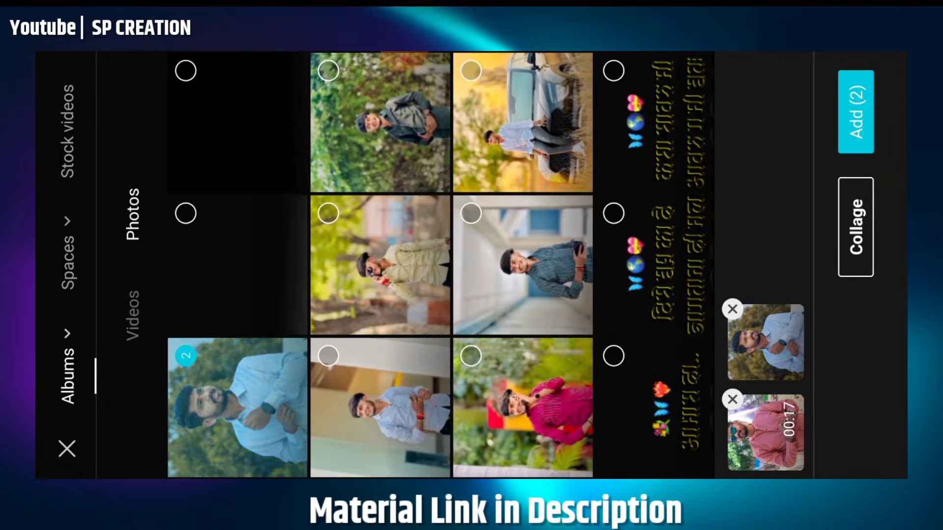
left_click(853, 113)
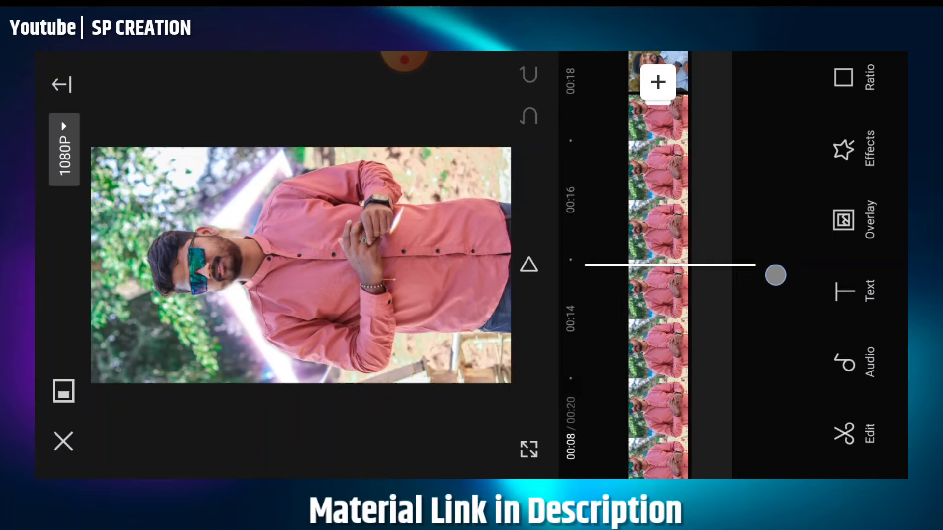
- Save the clip's audio to the project, leaving a 17-second timeline
left_click(657, 361)
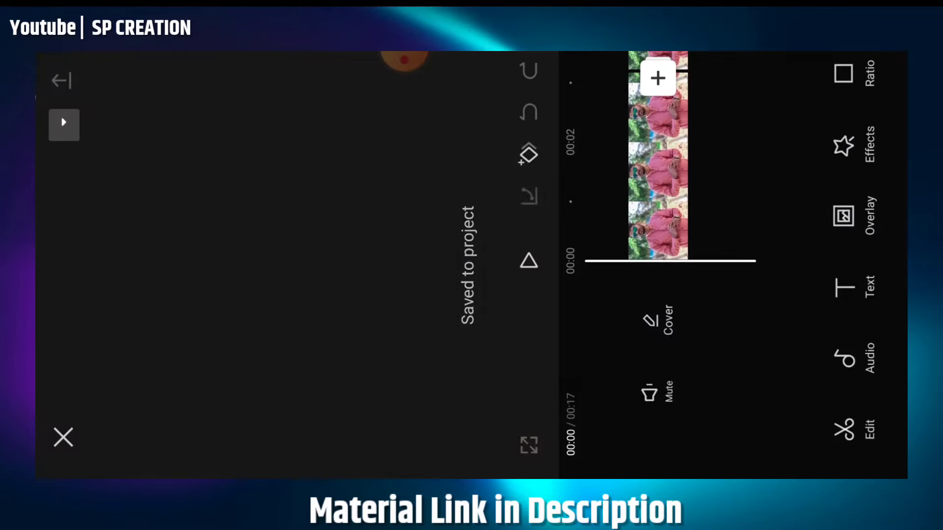
- Add the sound-collection audio track, mark its beats, and split the footage at each beat
left_click(657, 162)
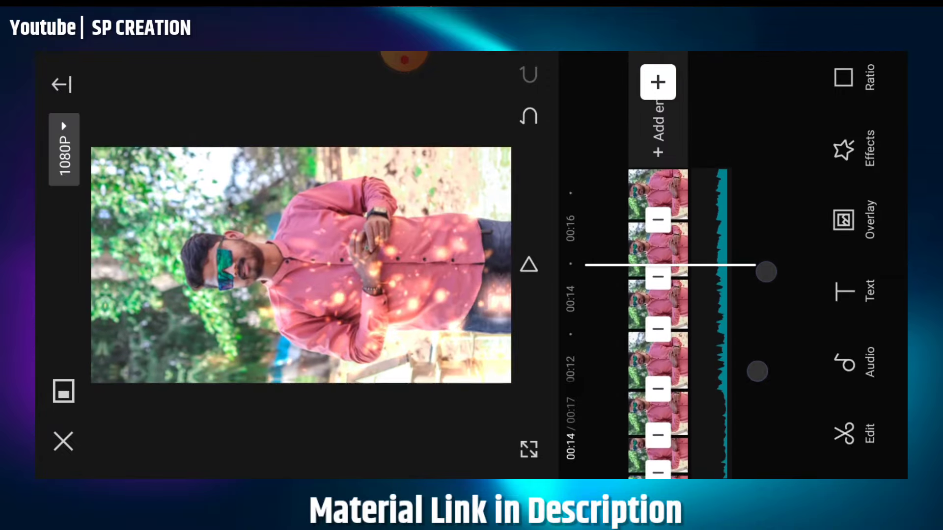
scroll("down", 3)
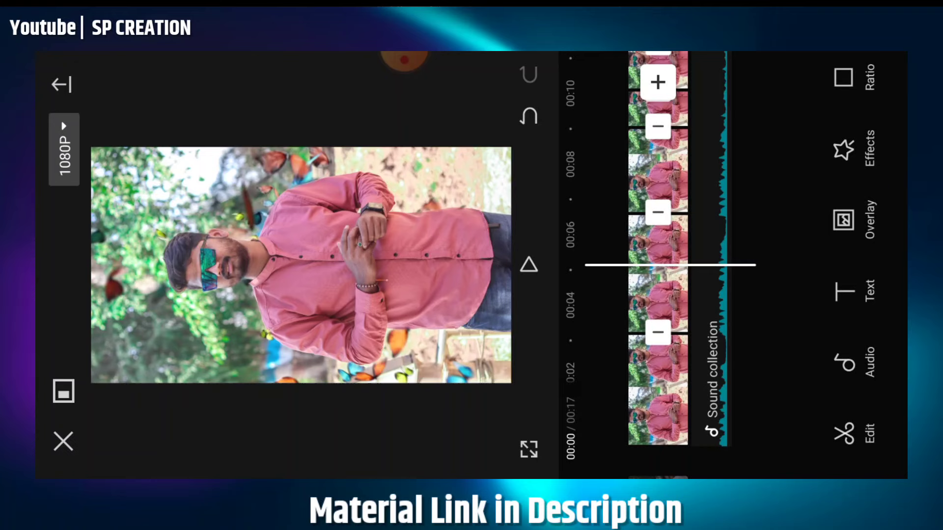
- Select the first short clip and bring up its In/Out/Combo animation presets
left_click(528, 116)
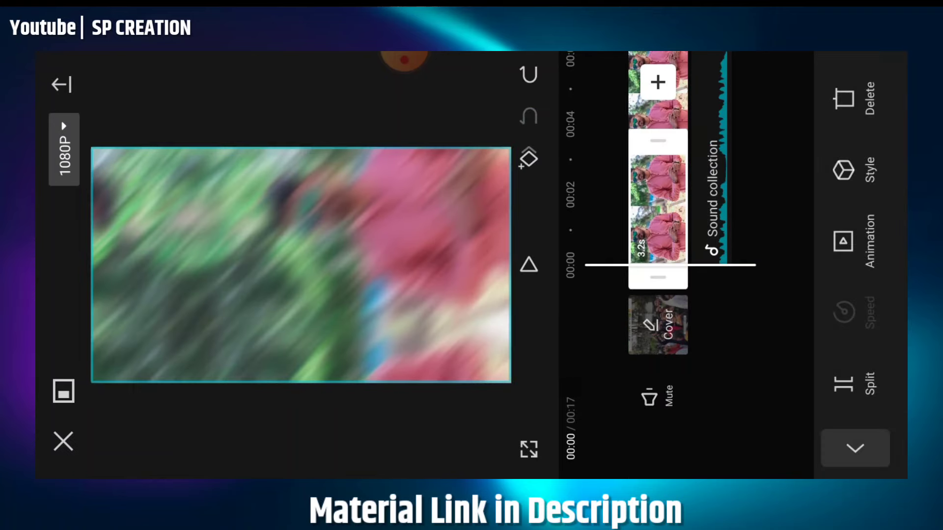
left_click(843, 241)
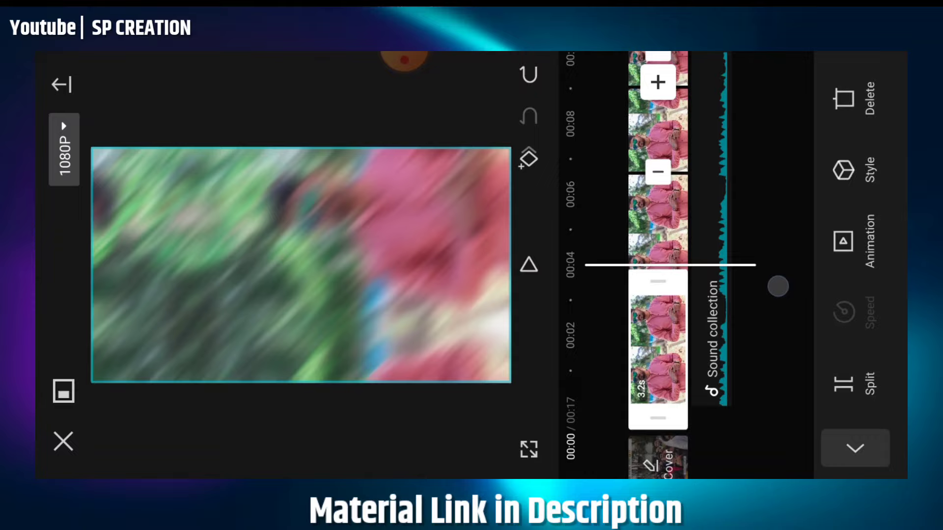
left_click(867, 240)
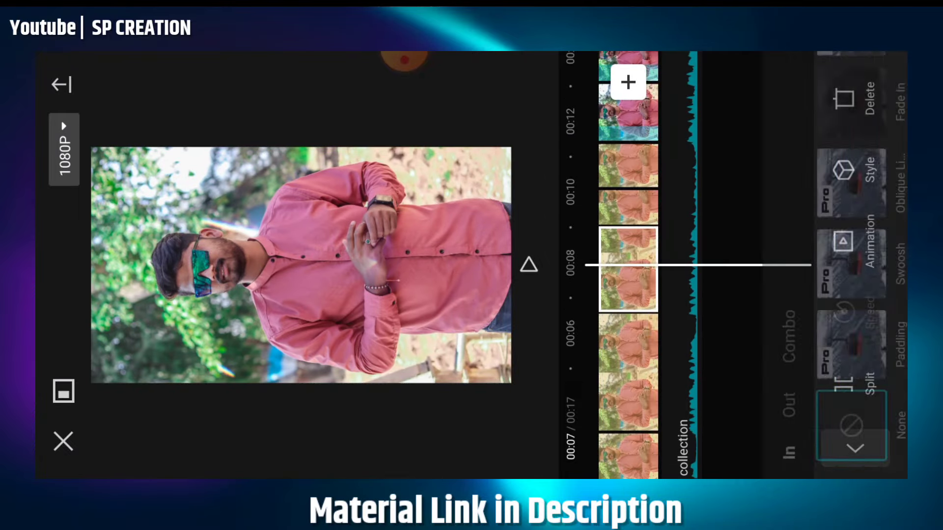
- Apply motion presets such as Swoosh and Oblique Line to each later clip through the last
left_click(852, 262)
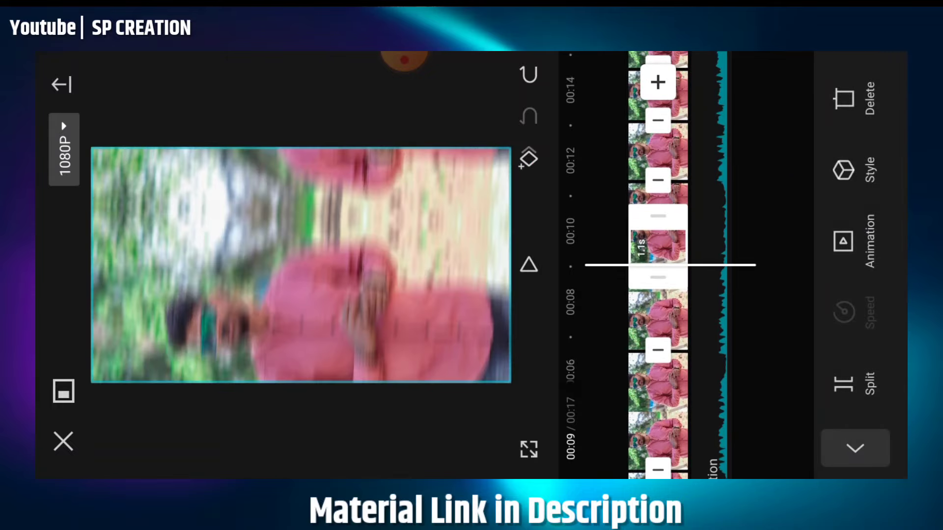
left_click(842, 240)
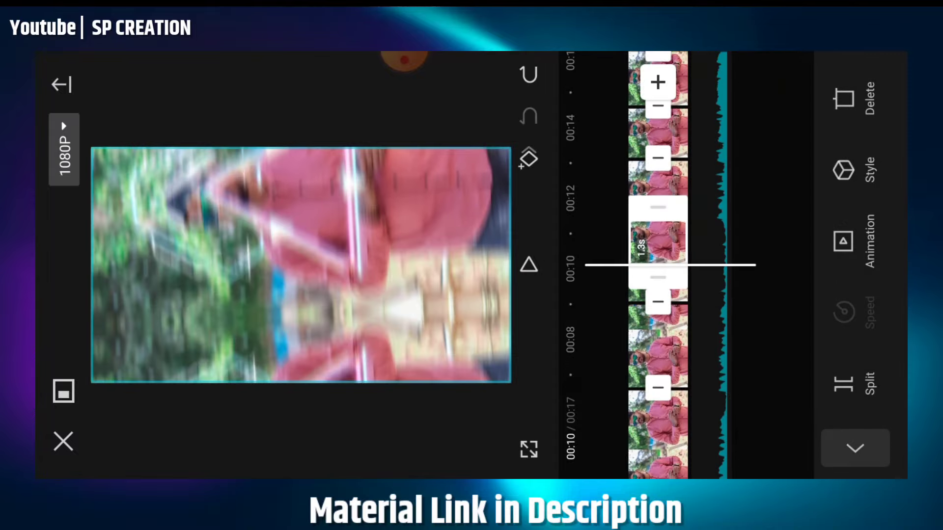
left_click(843, 240)
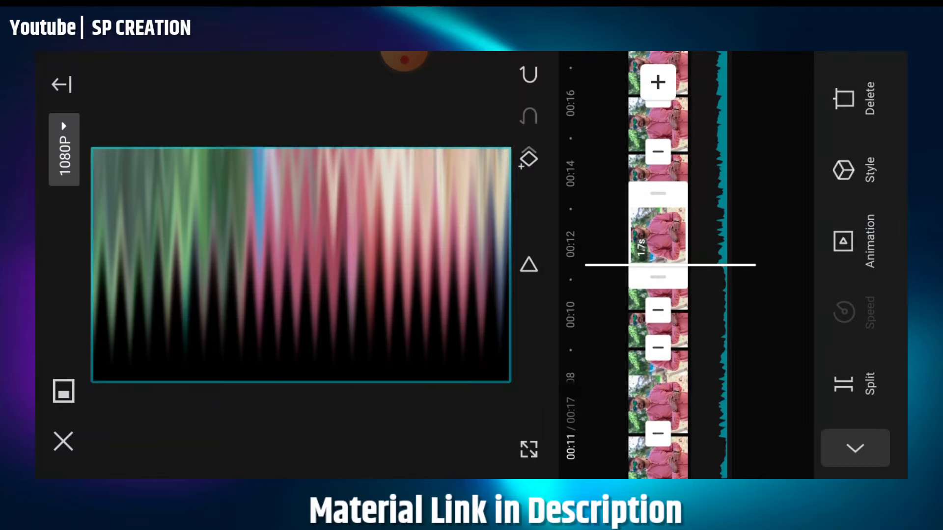
left_click(842, 240)
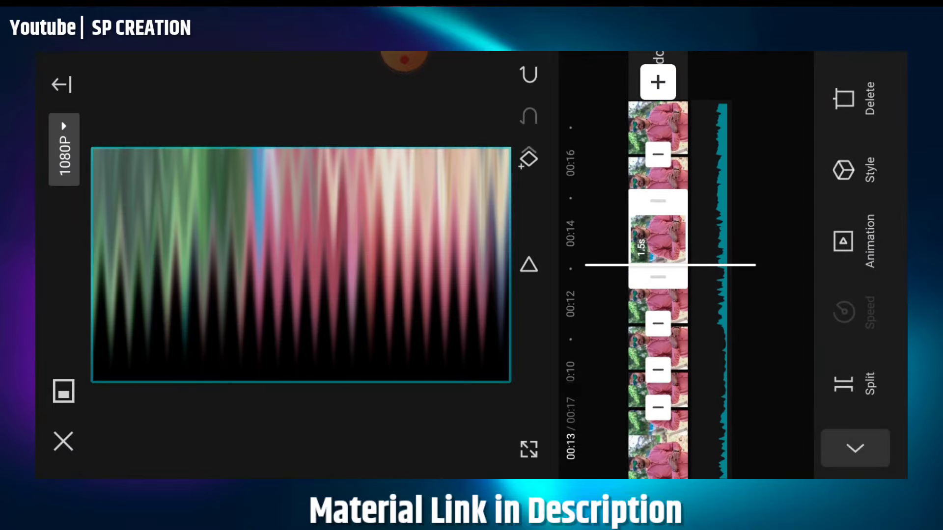
left_click(866, 240)
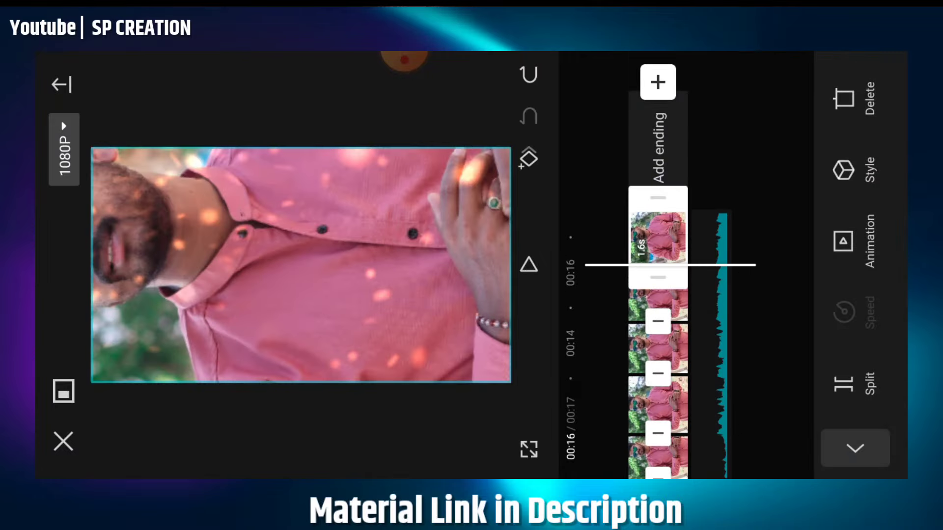
left_click(843, 241)
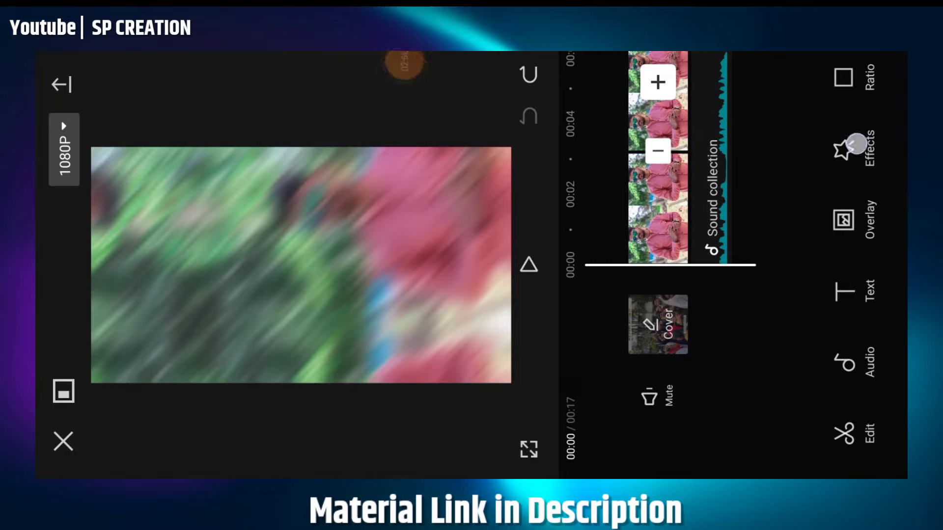
- Go to Effects and enter the Video effects library
left_click(866, 148)
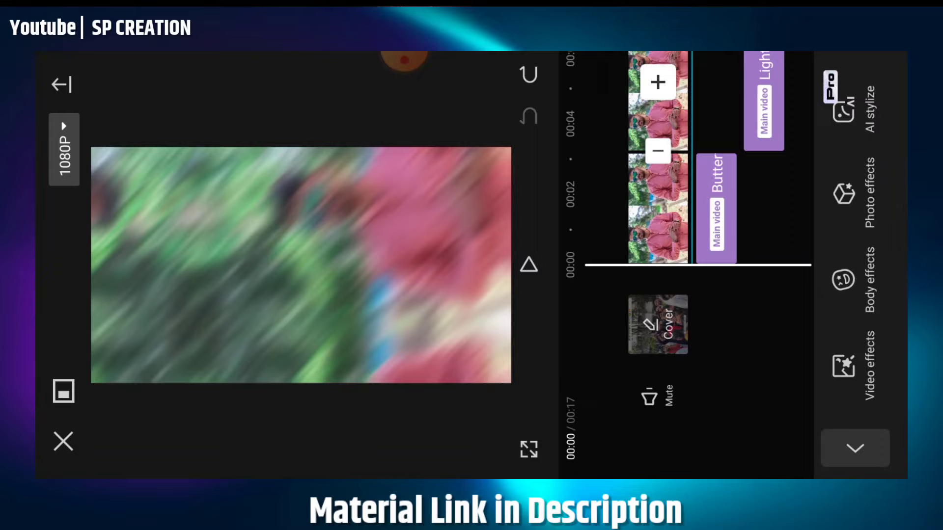
left_click(715, 204)
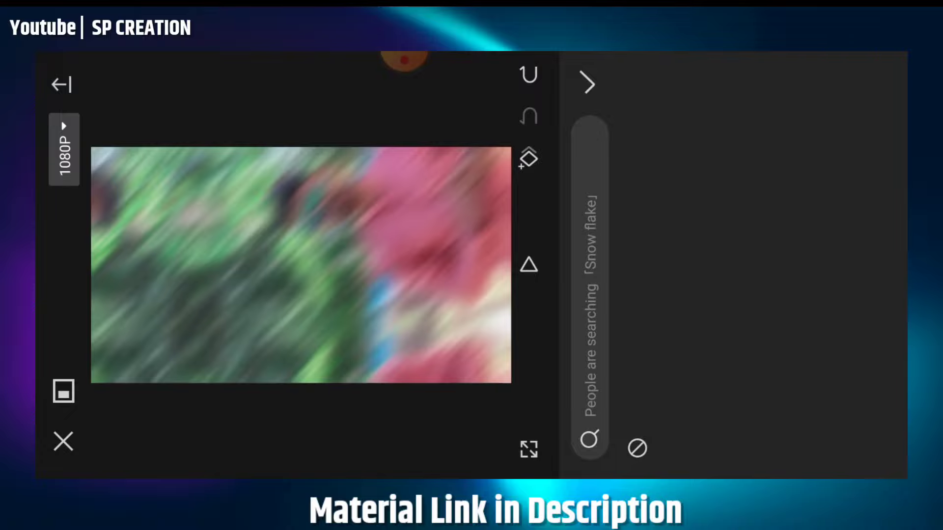
- Apply a Light video effect to the footage starting around the 6-second mark
left_click(404, 79)
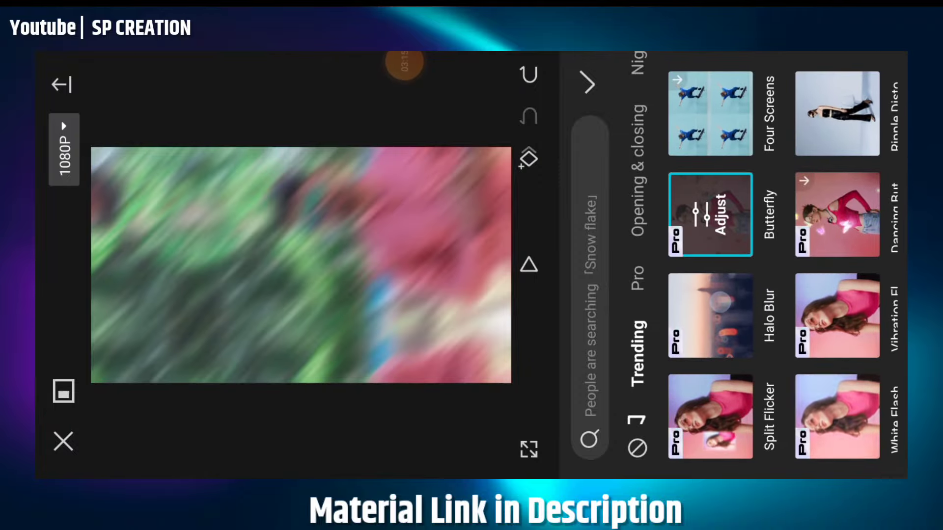
scroll("down", 3)
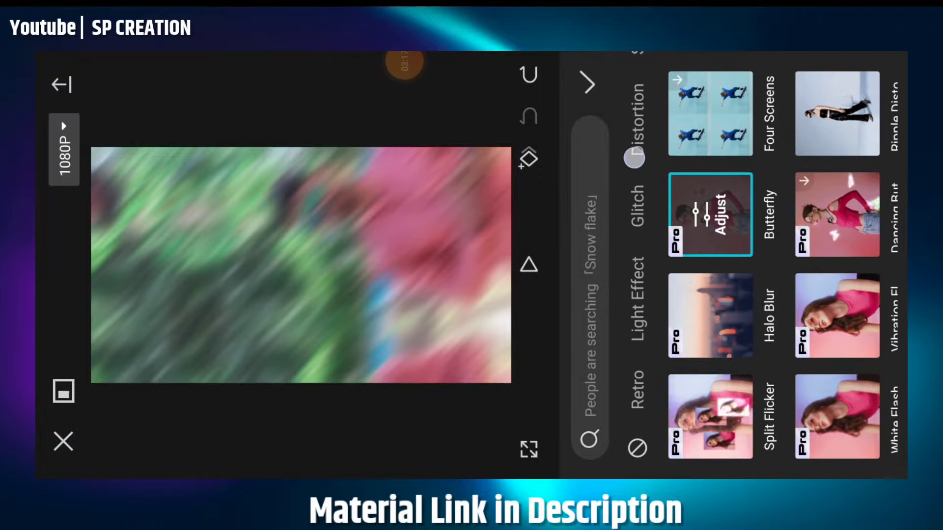
scroll("down", 3)
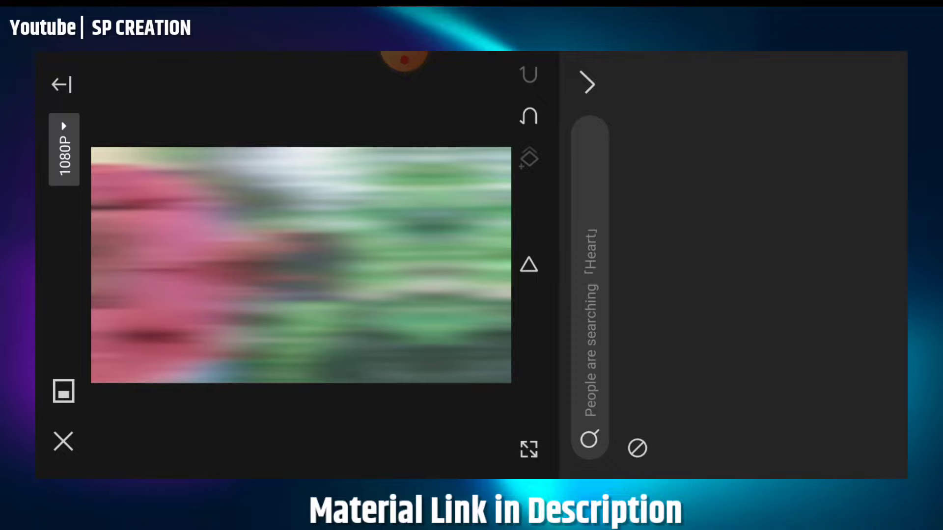
left_click(588, 84)
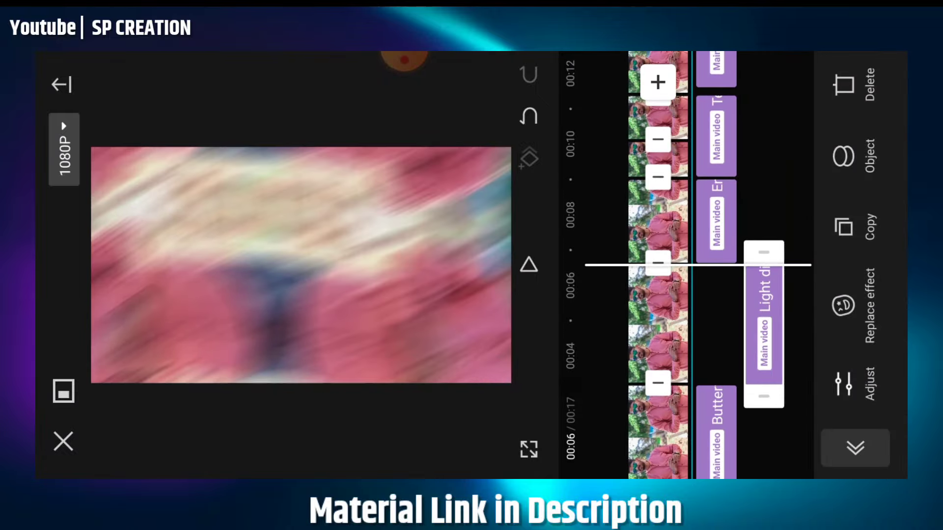
- Return to the Video effects library and choose Split Flicker from Trending
left_click(868, 378)
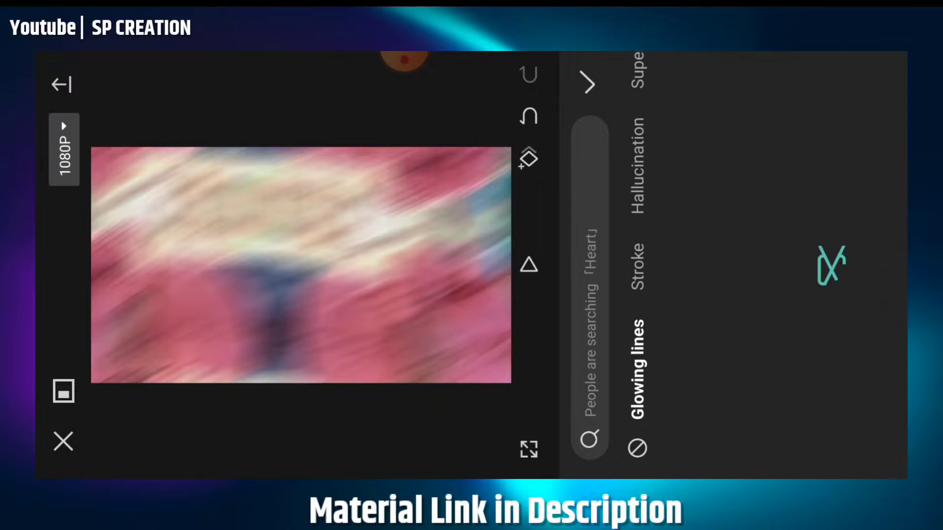
scroll("down", 3)
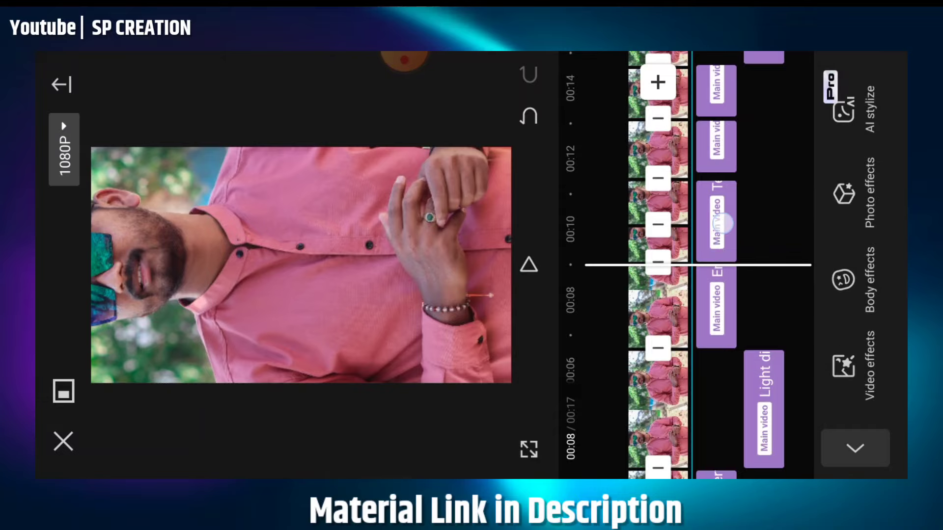
left_click(716, 219)
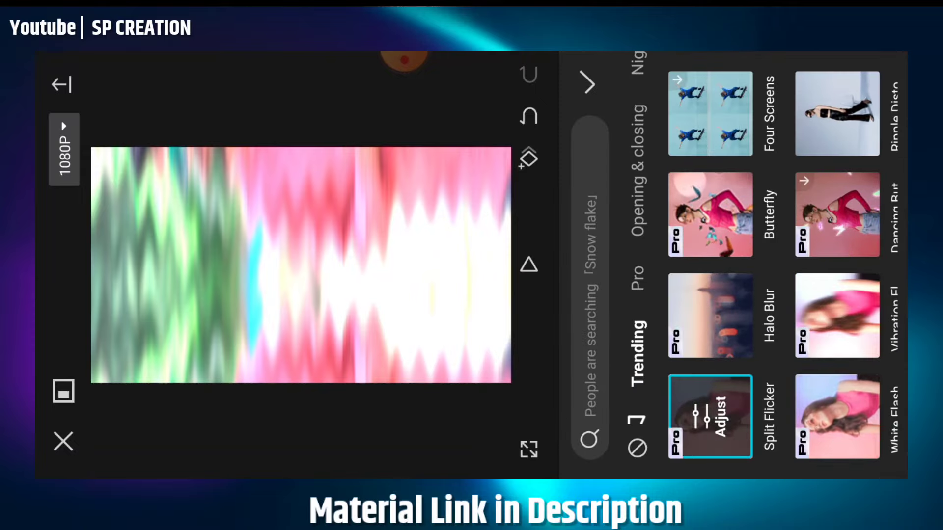
- Confirm Split Flicker and trim its strip to span roughly 00:12 to 00:13
left_click(710, 417)
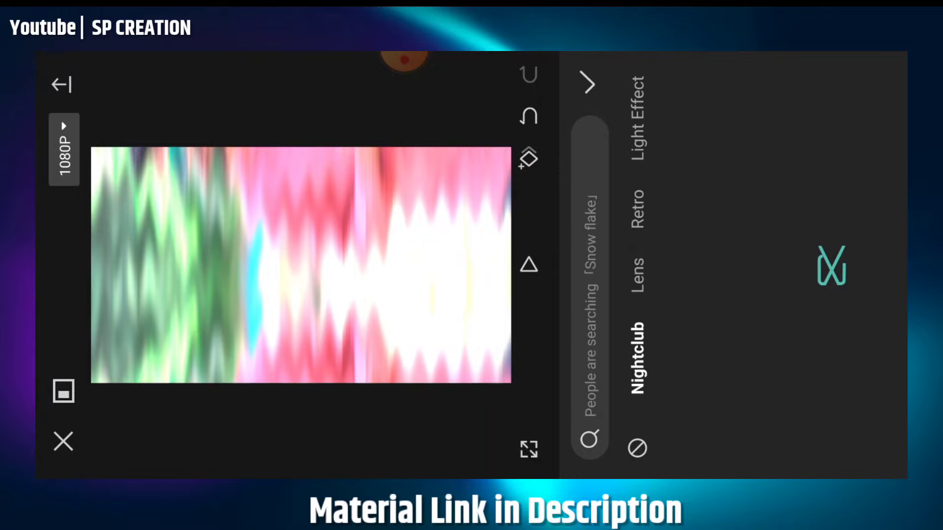
left_click(588, 83)
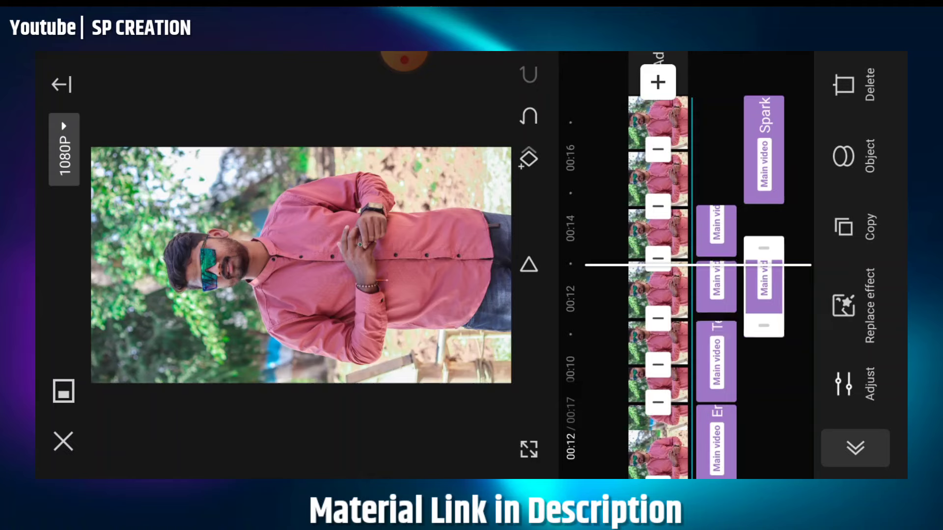
scroll("down", 3)
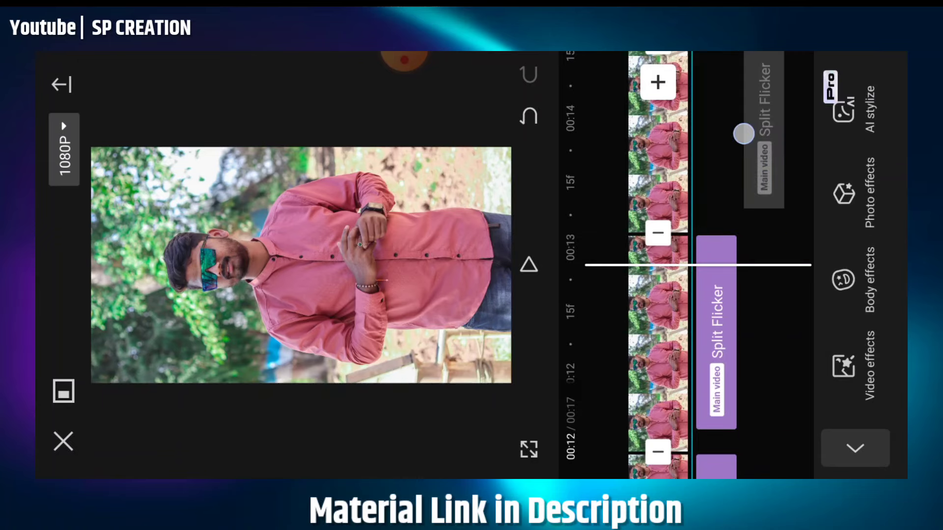
- Apply Spark II near the 17-second end and show its speed and atmosphere settings
scroll("down", 3)
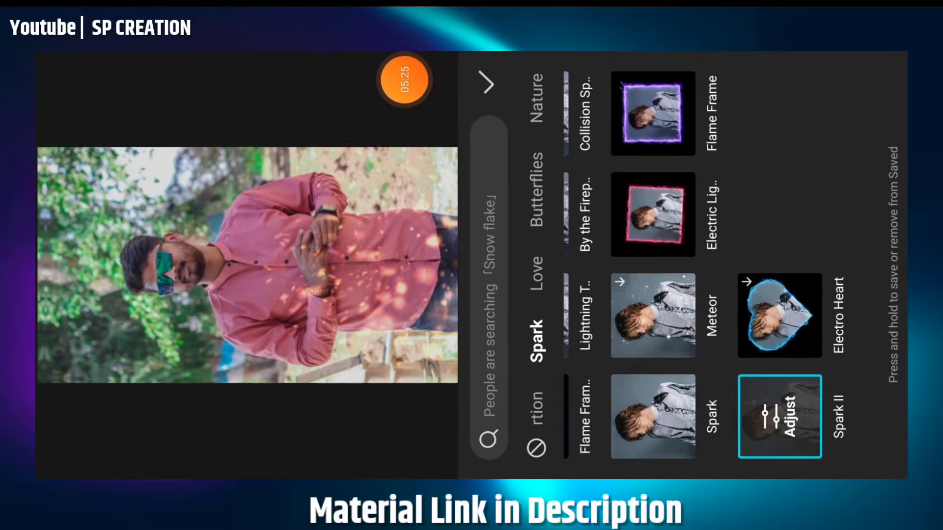
left_click(653, 316)
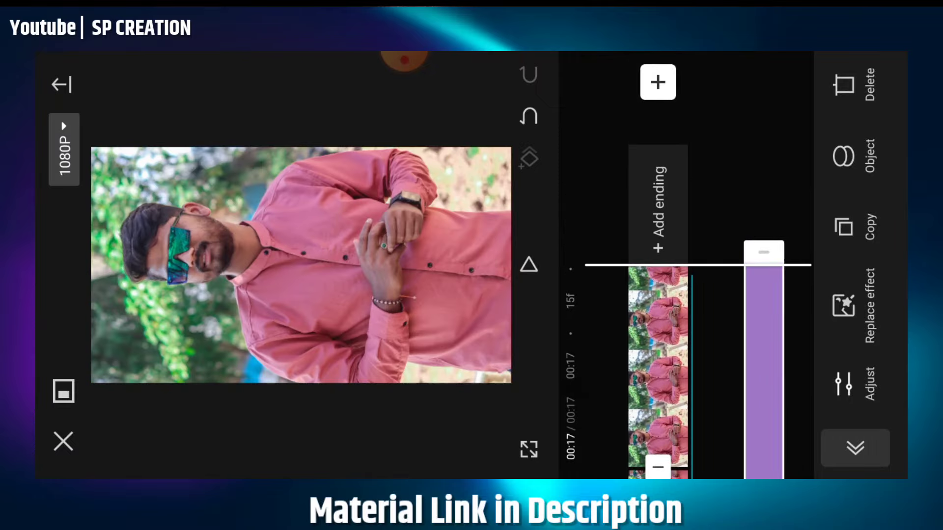
left_click(867, 385)
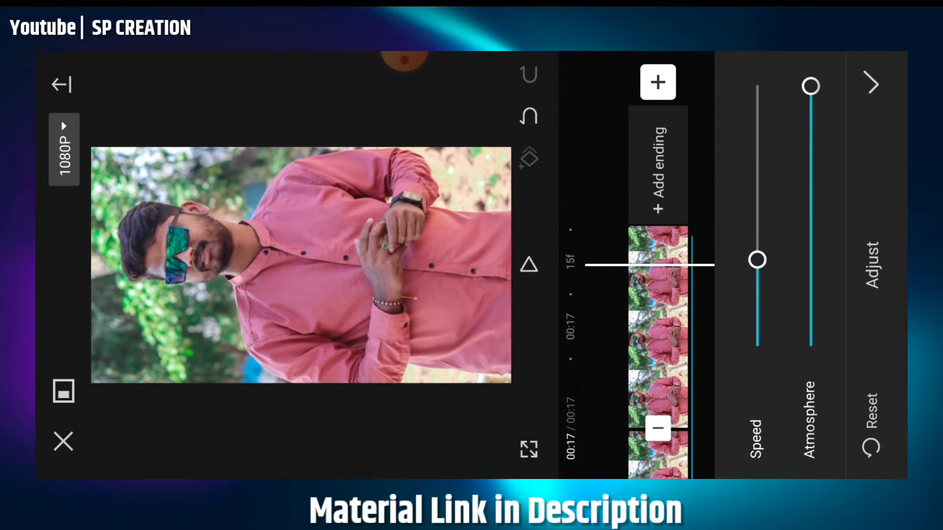